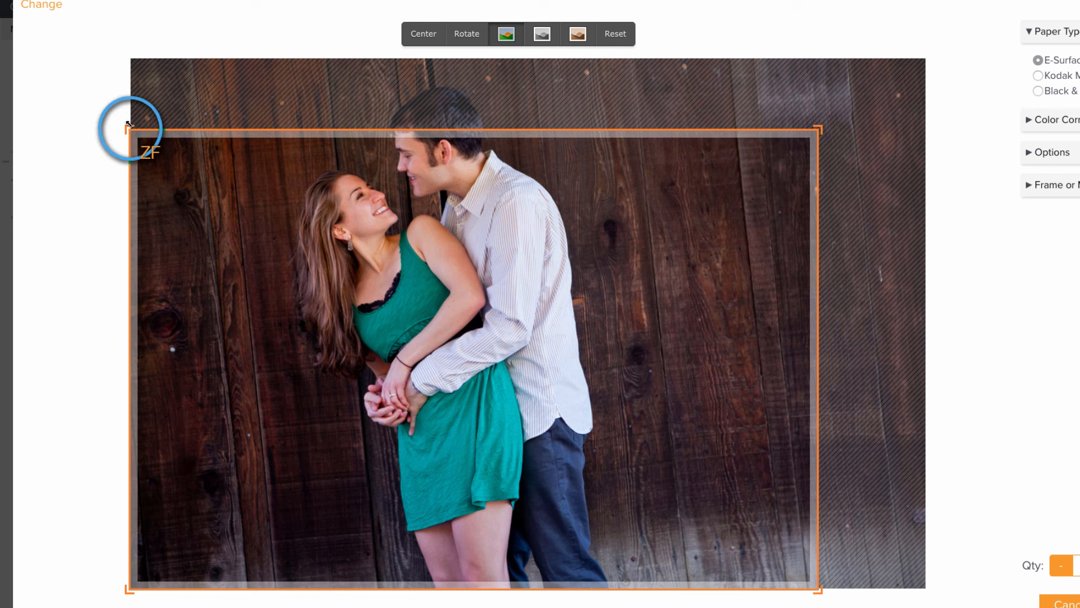
Step: Drag the top-left and bottom-left crop corners inward, then center the smaller crop over the couple
{"action": "left_click_drag", "start_coordinate": [127, 128], "coordinate": [210, 589]}
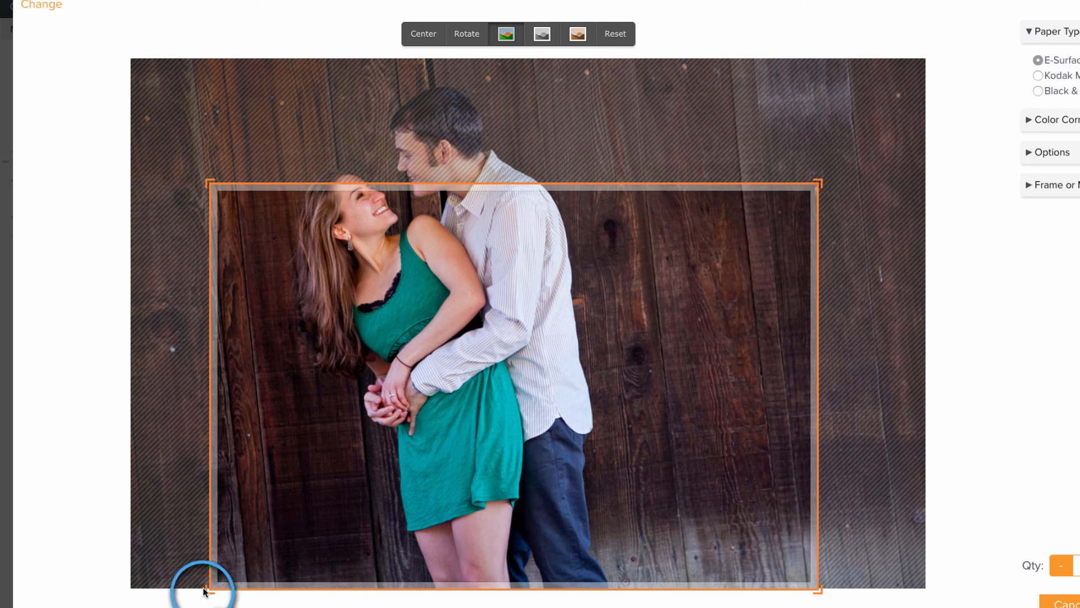
{"action": "left_click_drag", "start_coordinate": [205, 591], "coordinate": [830, 562]}
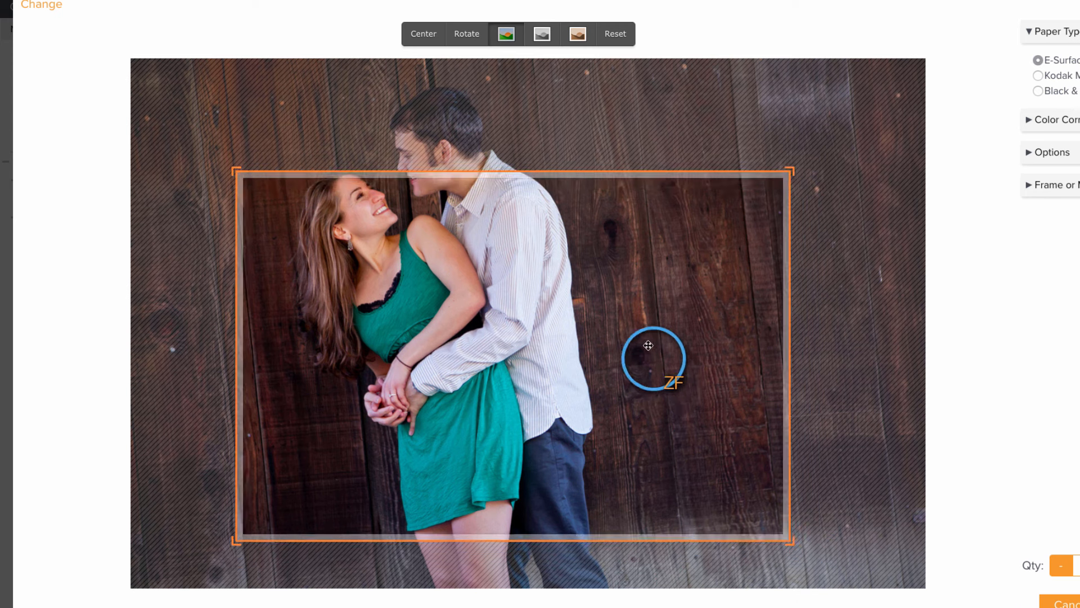
{"action": "left_click_drag", "start_coordinate": [648, 344], "coordinate": [534, 243]}
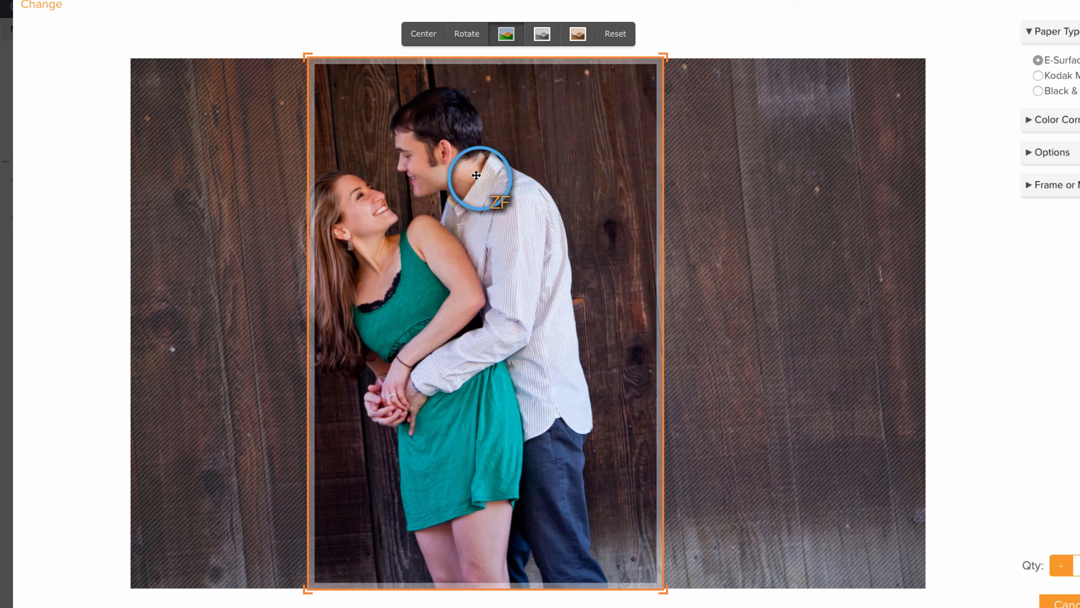
Step: Move the portrait crop to the photo's left edge, then nudge it right over the couple
{"action": "left_click_drag", "start_coordinate": [476, 174], "coordinate": [423, 173]}
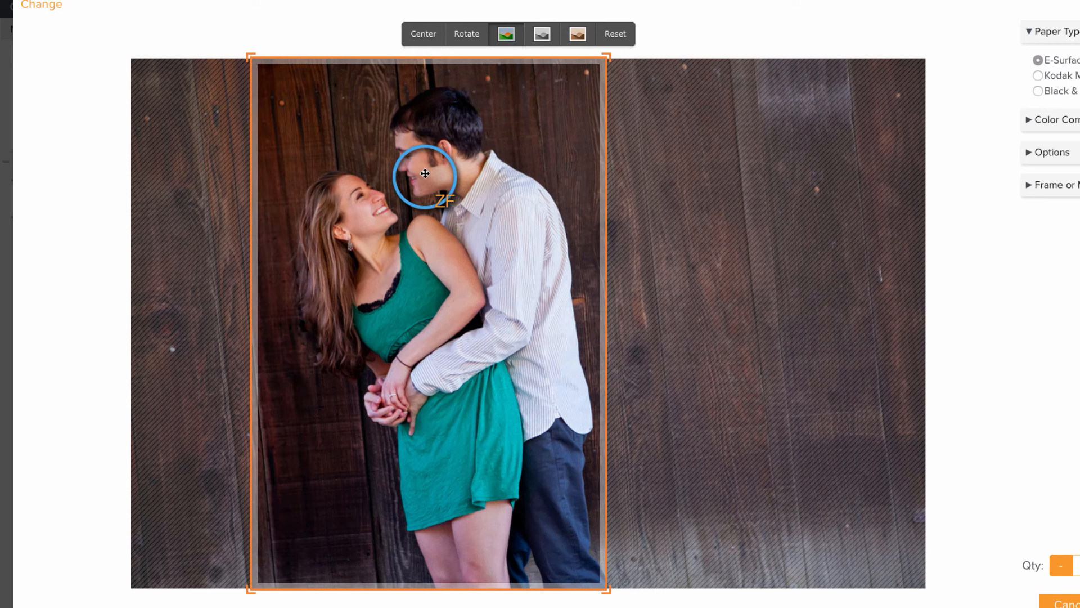
{"action": "left_click_drag", "start_coordinate": [425, 175], "coordinate": [174, 202]}
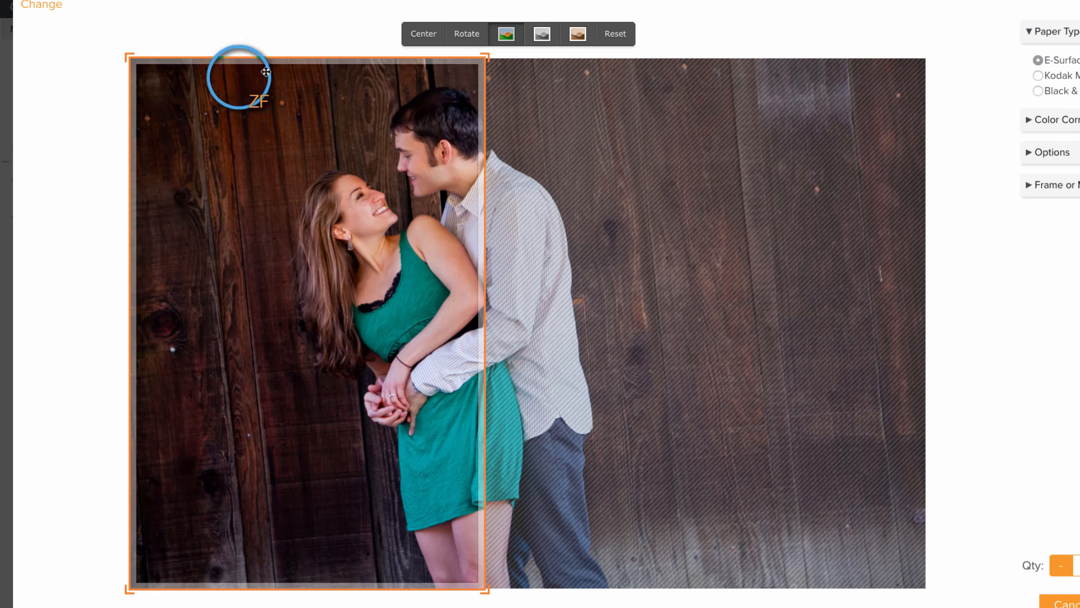
{"action": "left_click_drag", "start_coordinate": [265, 73], "coordinate": [286, 205]}
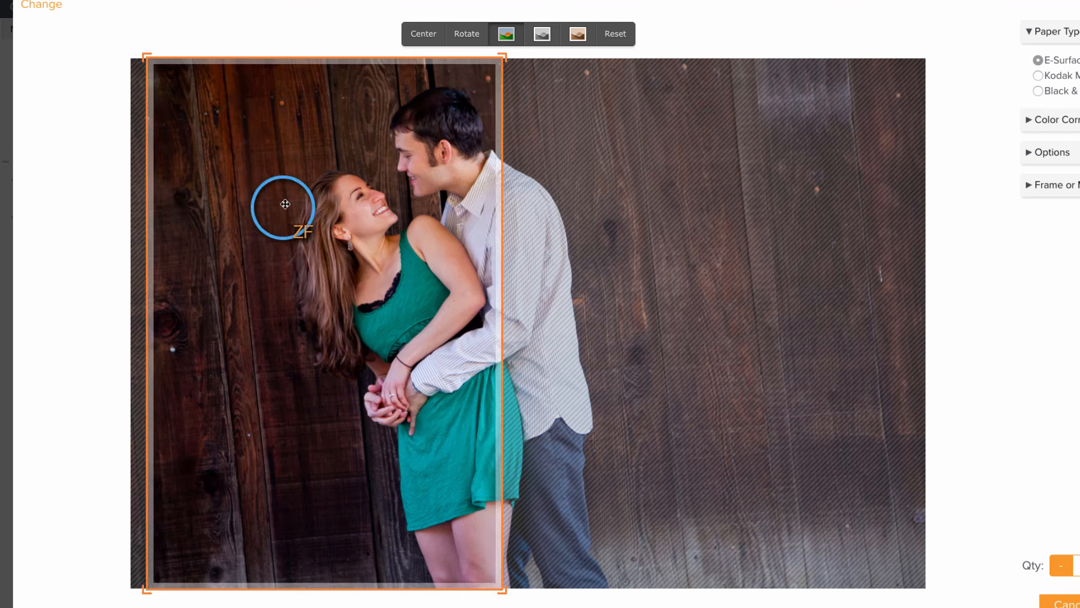